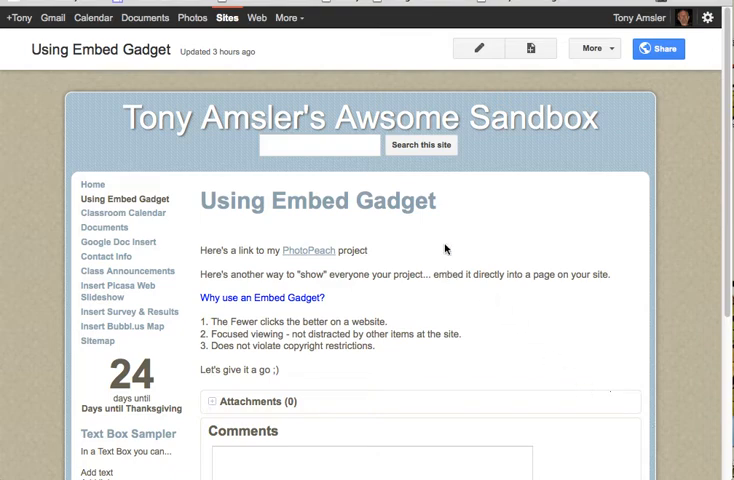
pyautogui.moveTo(316, 230)
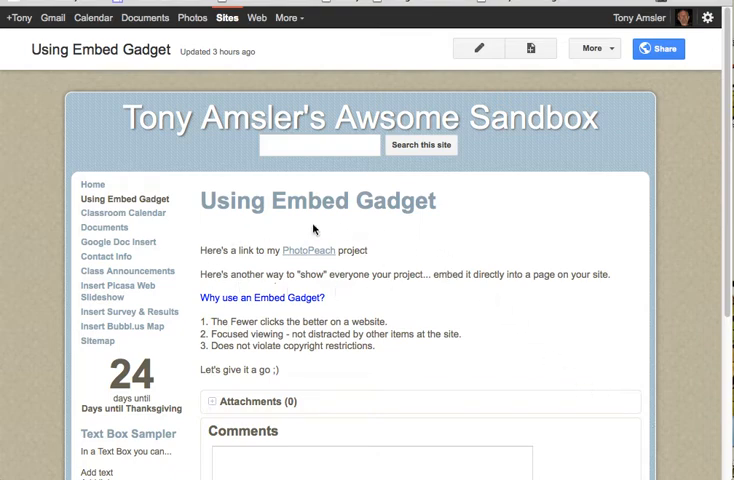
pyautogui.moveTo(300, 264)
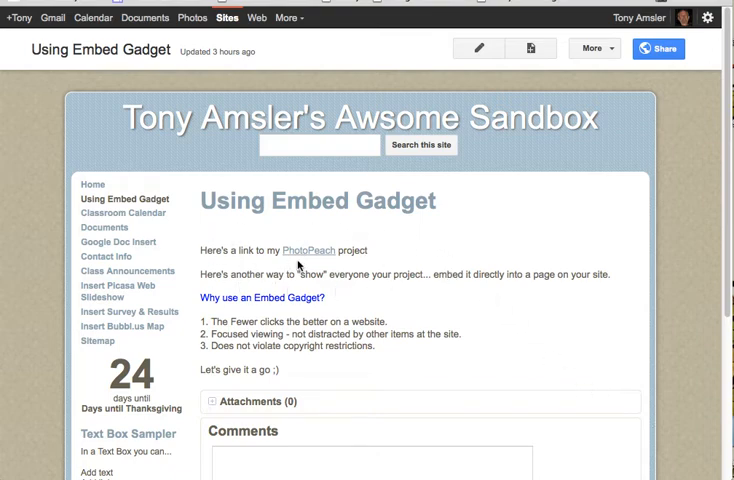
pyautogui.moveTo(398, 262)
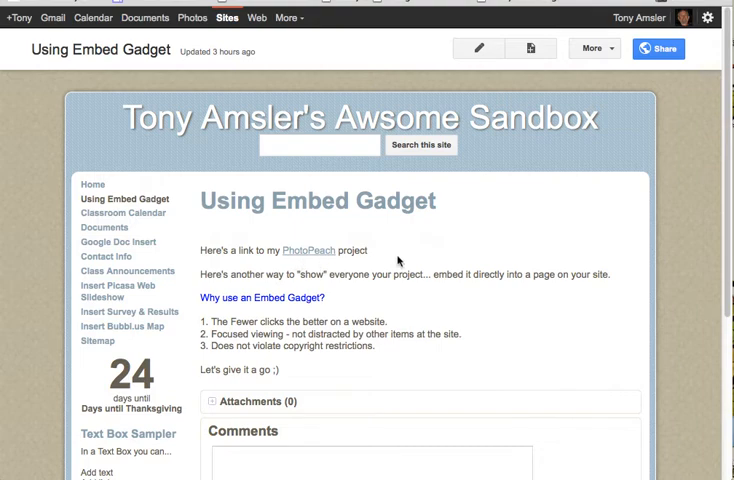
pyautogui.moveTo(472, 256)
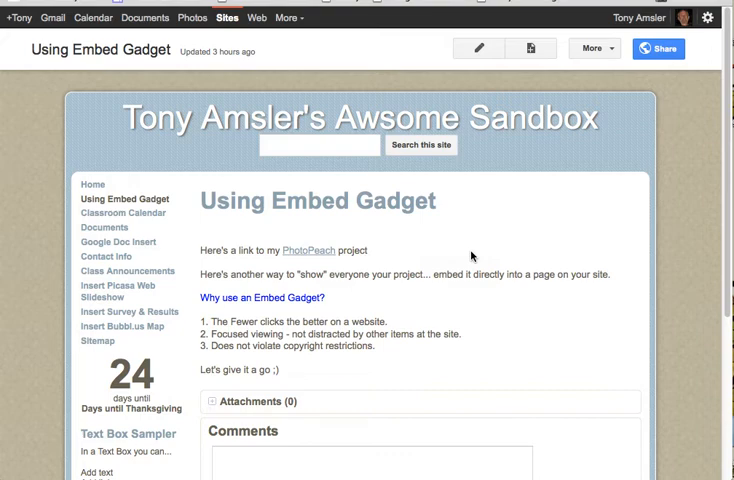
pyautogui.moveTo(444, 362)
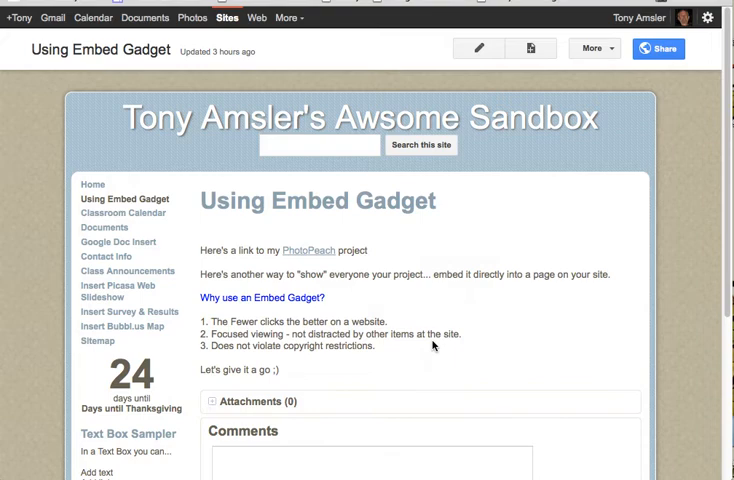
pyautogui.moveTo(488, 36)
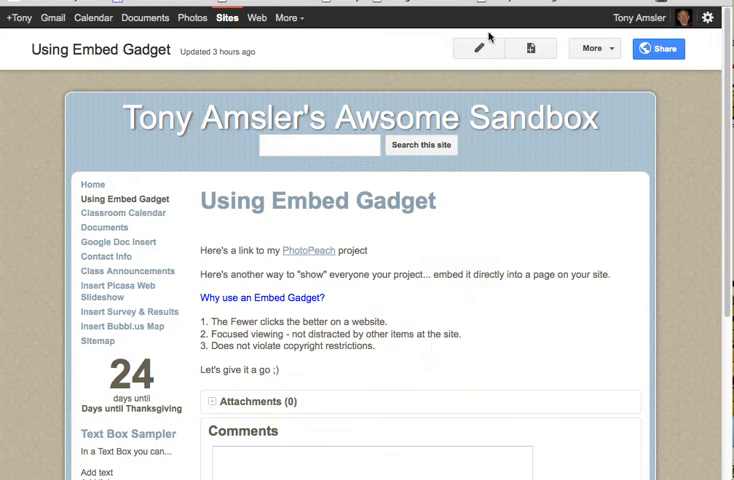
# Edit the Using Embed Gadget page and bring up the More gadgets gallery from Insert
pyautogui.click(478, 48)
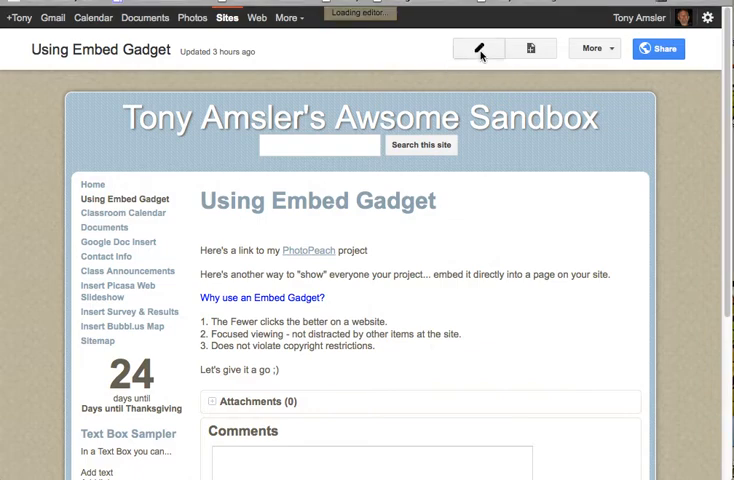
pyautogui.click(480, 48)
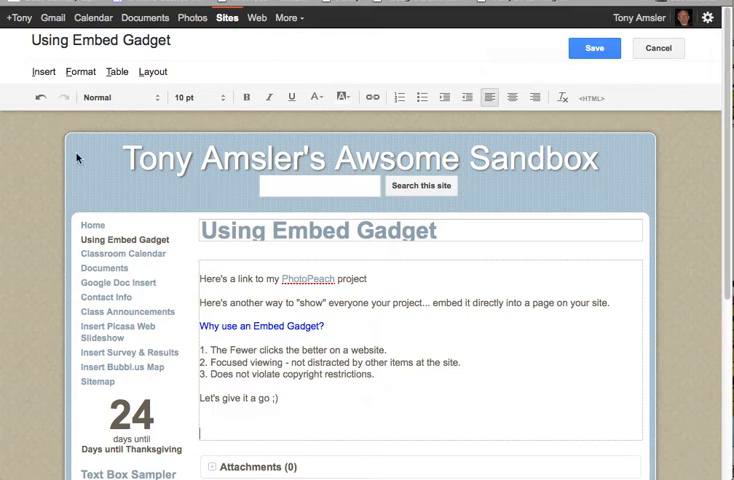
pyautogui.click(44, 72)
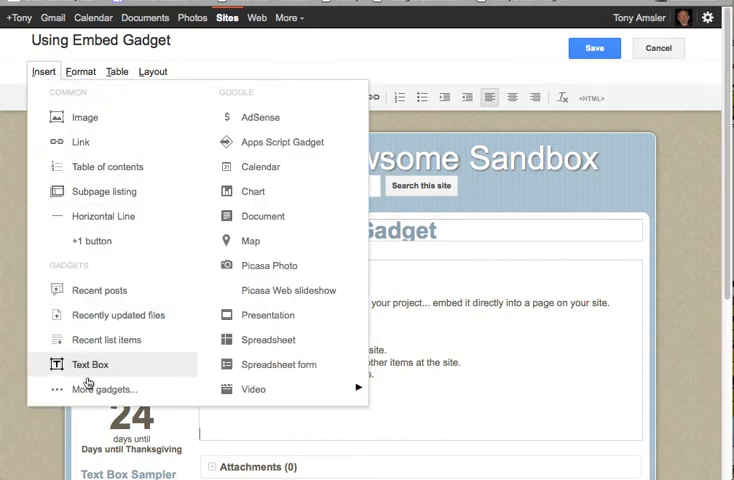
pyautogui.moveTo(90, 388)
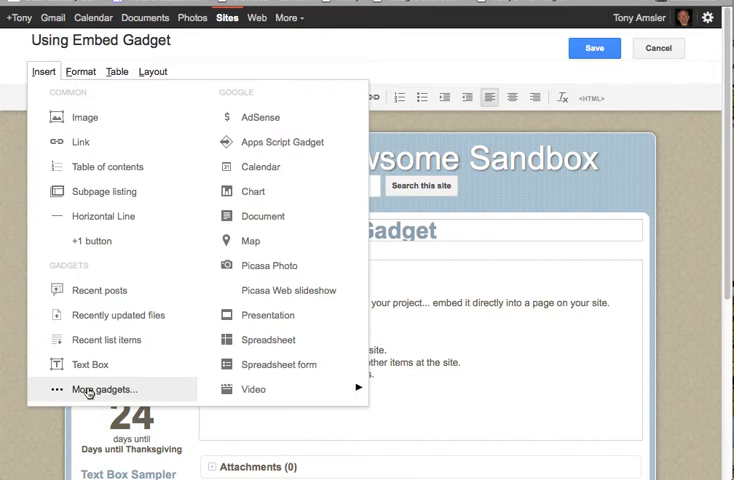
pyautogui.click(104, 388)
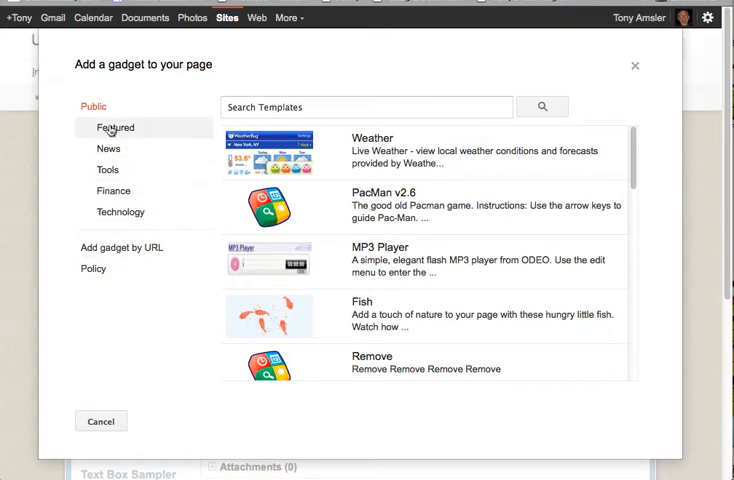
pyautogui.moveTo(112, 132)
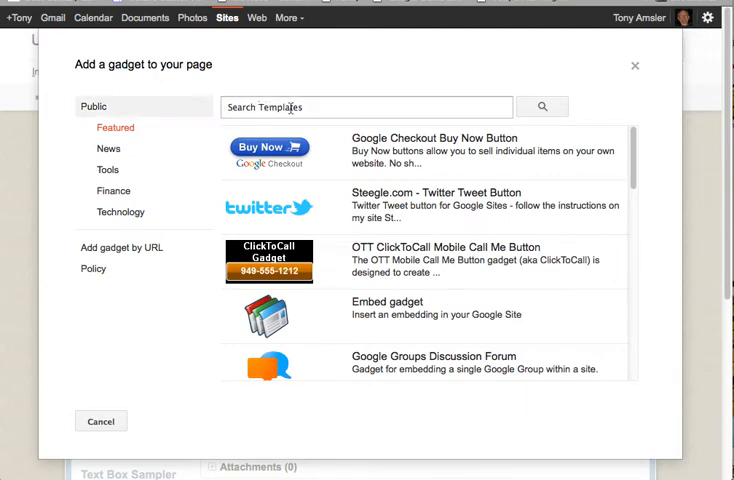
pyautogui.moveTo(272, 160)
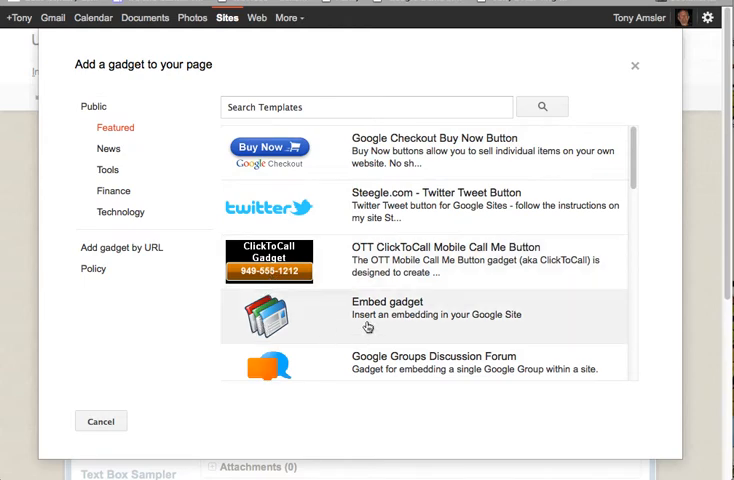
pyautogui.moveTo(368, 322)
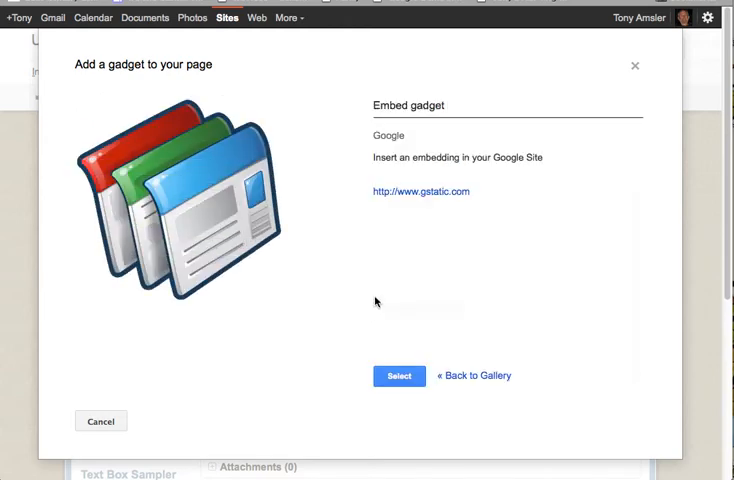
pyautogui.moveTo(356, 218)
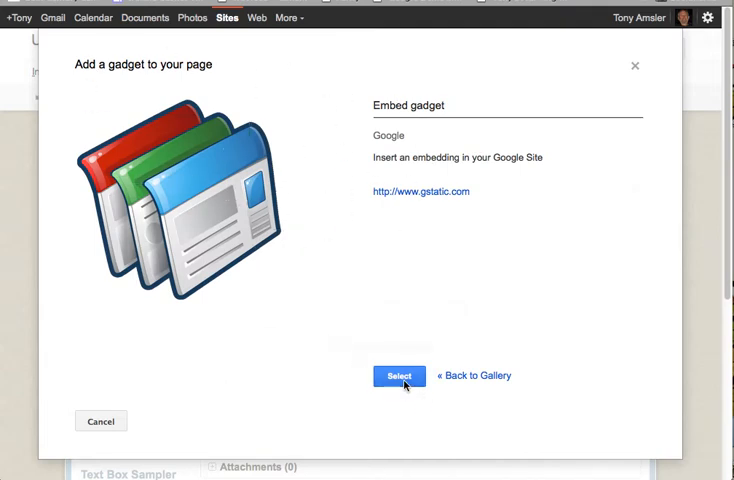
# Choose the Embed gadget from the gallery to reach its snippet and size settings
pyautogui.click(398, 376)
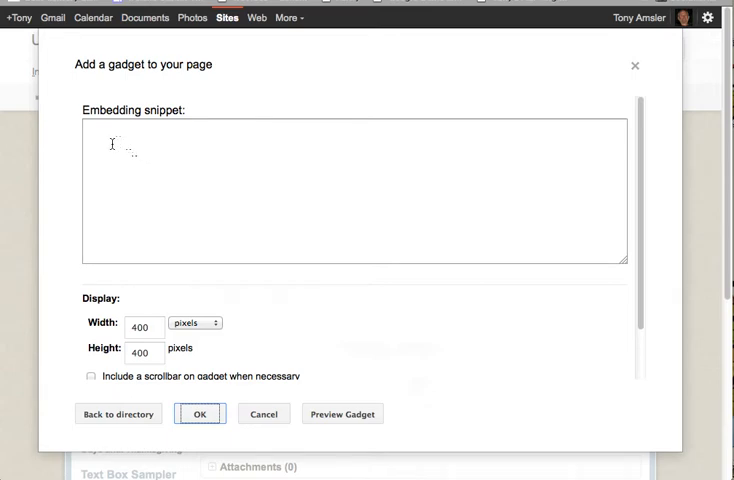
pyautogui.moveTo(364, 308)
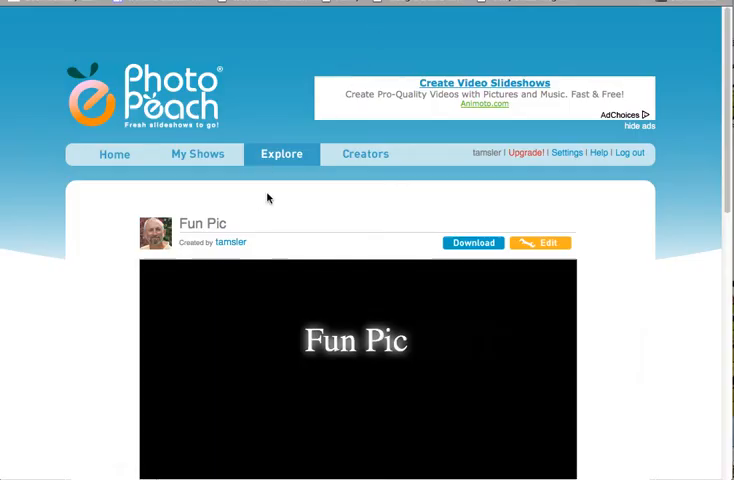
pyautogui.moveTo(332, 192)
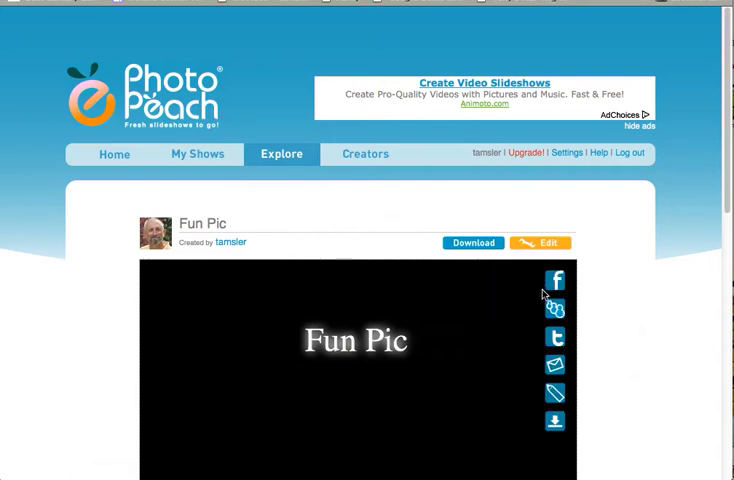
pyautogui.moveTo(556, 448)
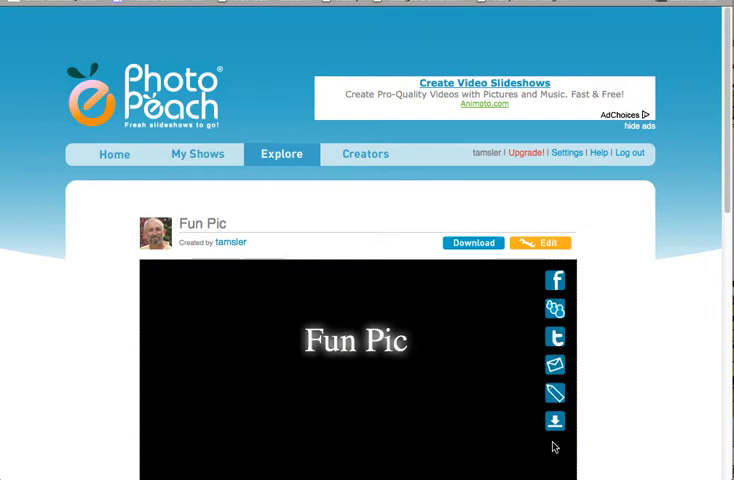
pyautogui.moveTo(554, 392)
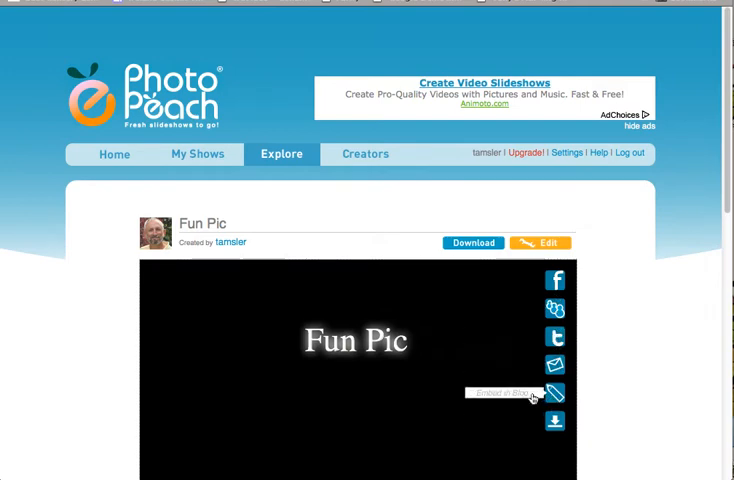
pyautogui.moveTo(550, 396)
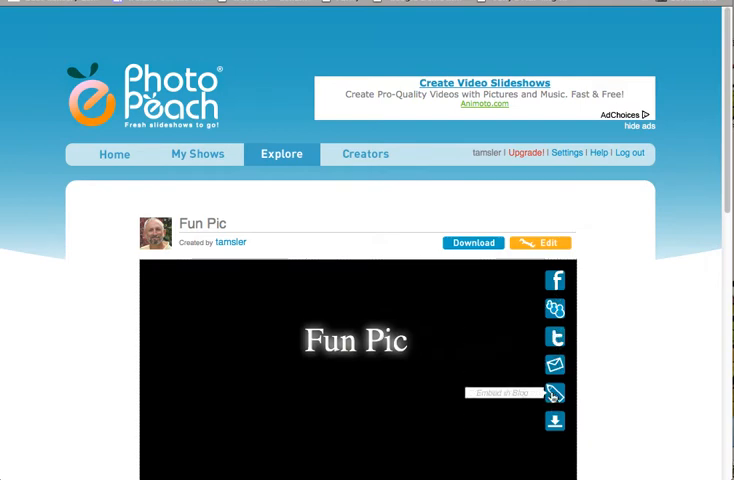
# Copy the Embed in Blog code for the Fun Pic slideshow on PhotoPeach
pyautogui.click(556, 392)
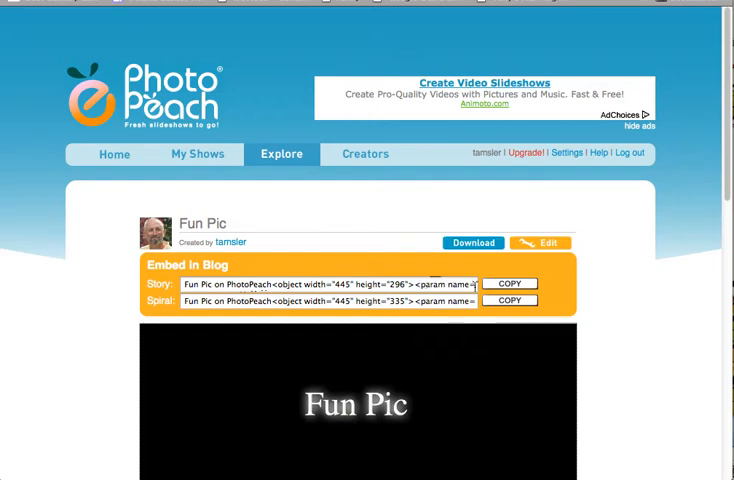
pyautogui.click(508, 284)
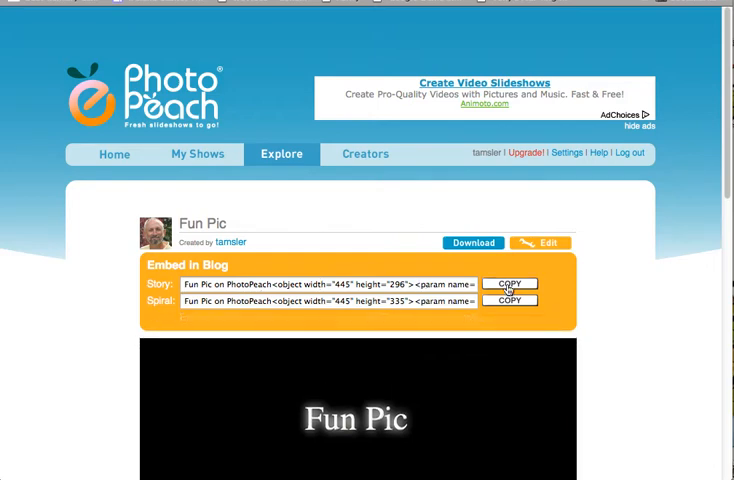
pyautogui.click(508, 284)
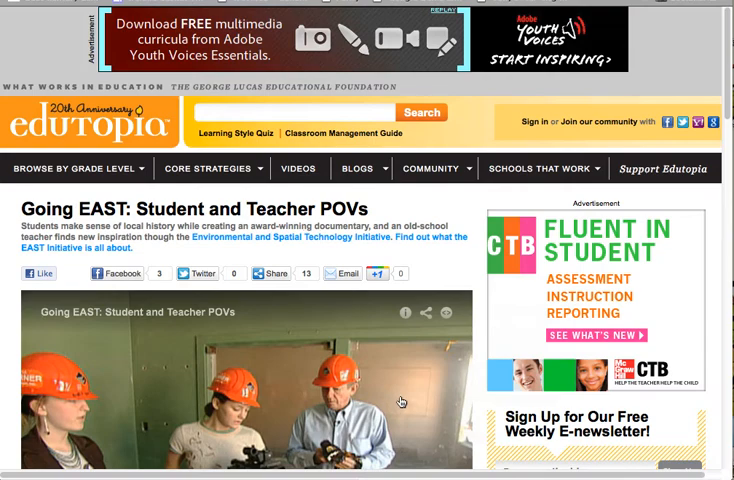
pyautogui.moveTo(322, 344)
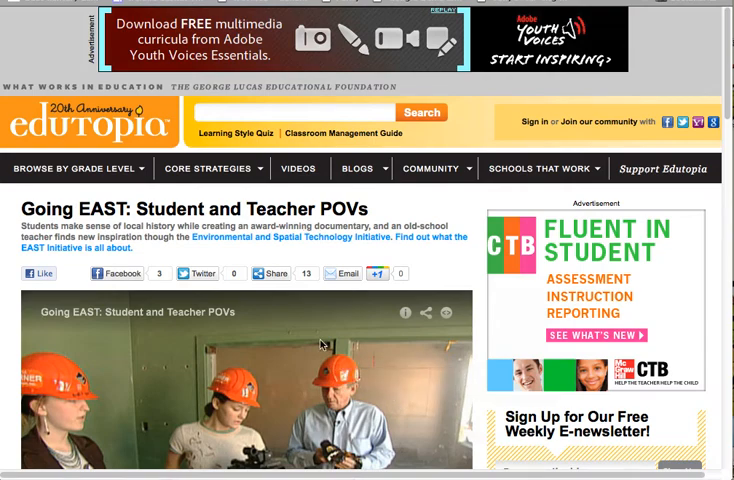
# Scroll through the Edutopia 'Going EAST: Student and Teacher POVs' article
pyautogui.scroll(-3)
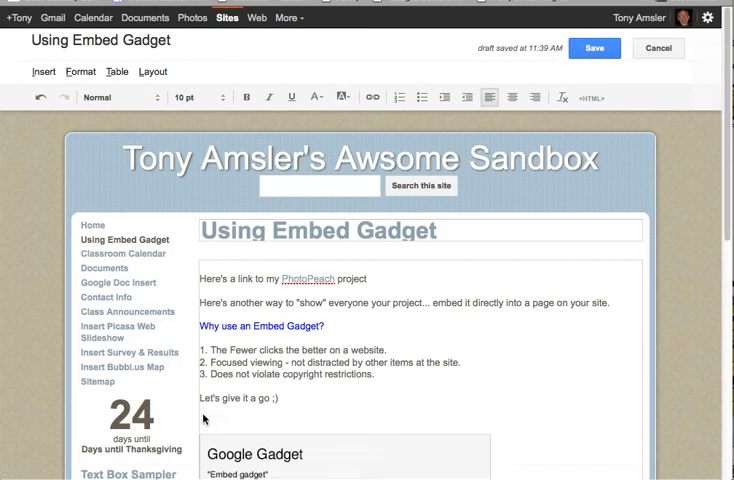
# Save the page and review the embedded Fun Pic PhotoPeach slideshow in view mode
pyautogui.scroll(-3)
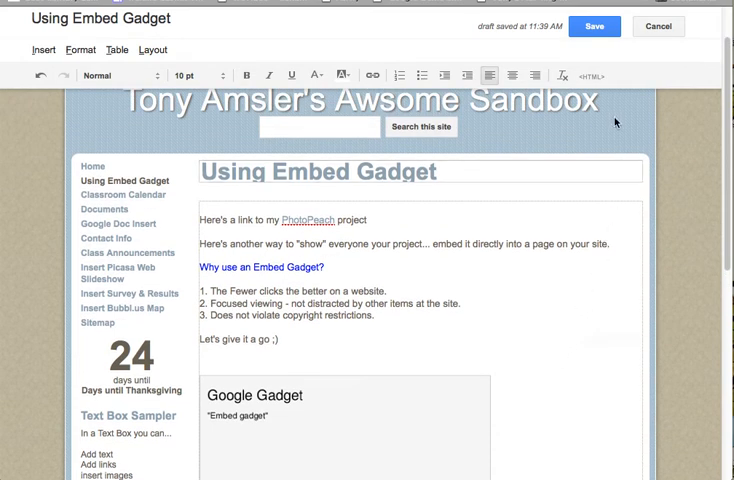
pyautogui.click(594, 26)
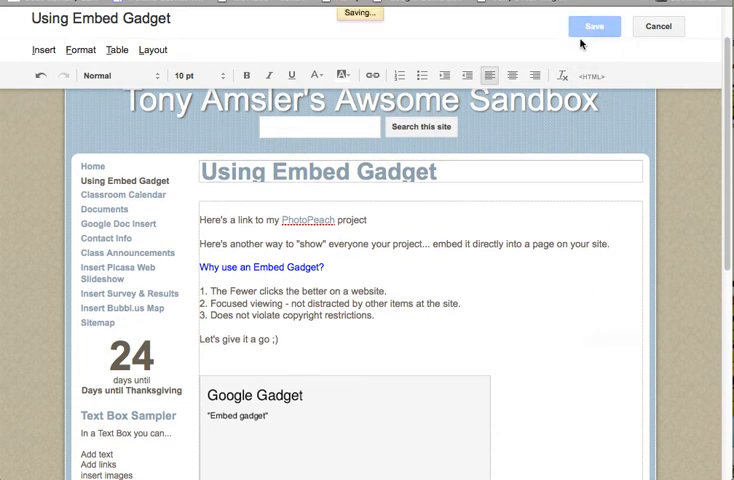
pyautogui.click(594, 26)
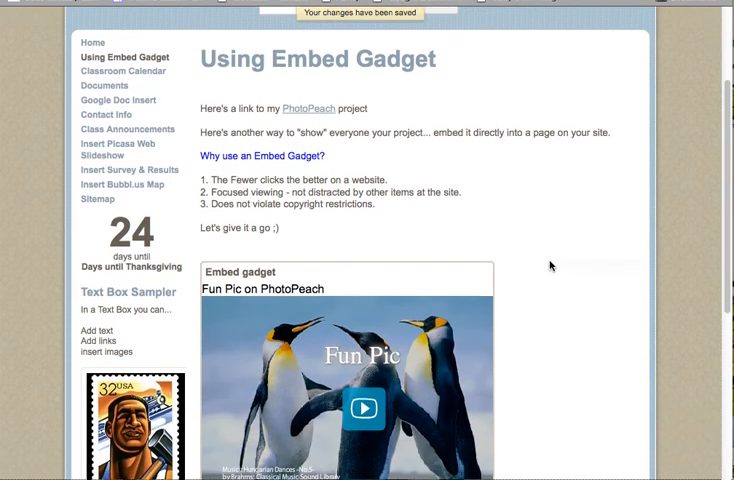
pyautogui.scroll(-3)
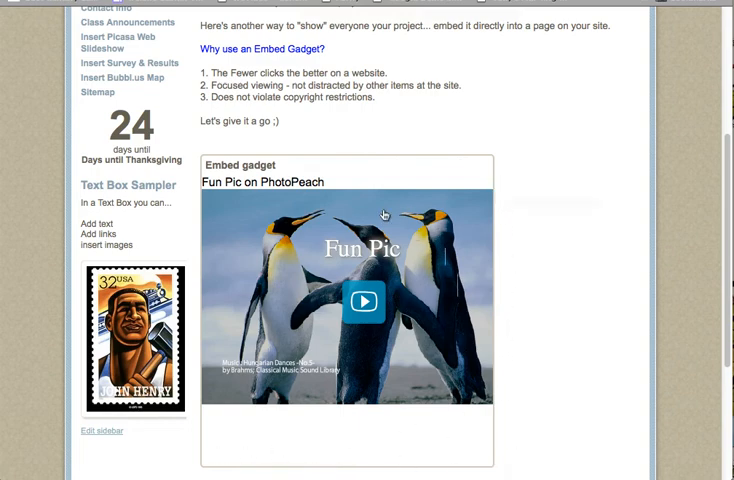
pyautogui.scroll(3)
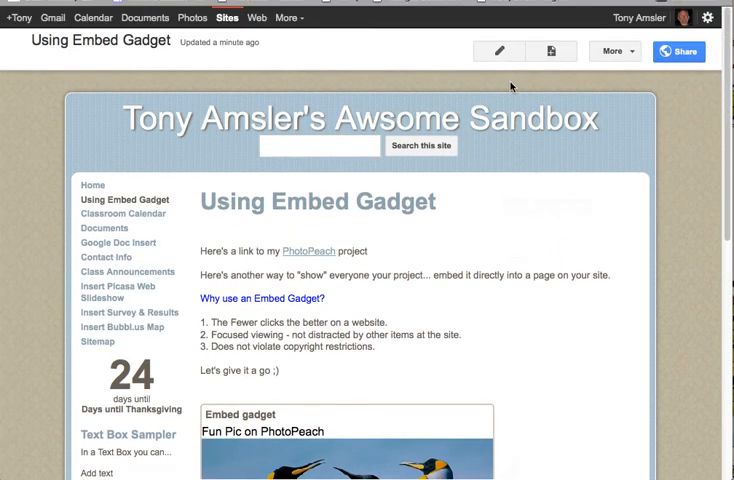
# Edit the page and set the Embed gadget width to 450 pixels in its Properties
pyautogui.click(498, 52)
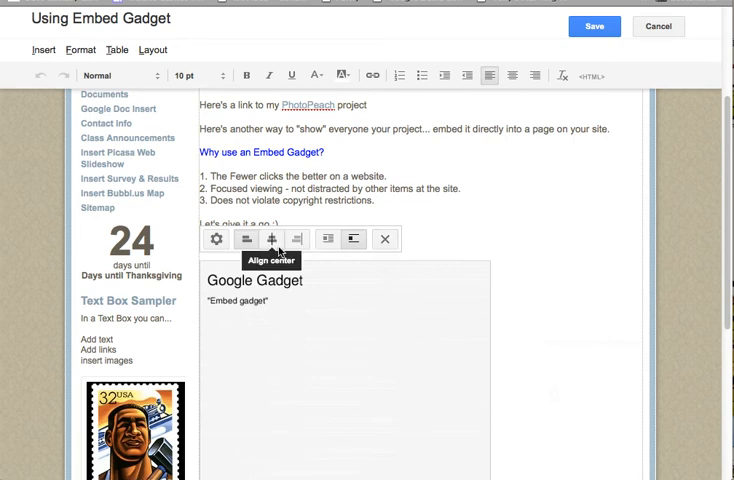
pyautogui.moveTo(332, 240)
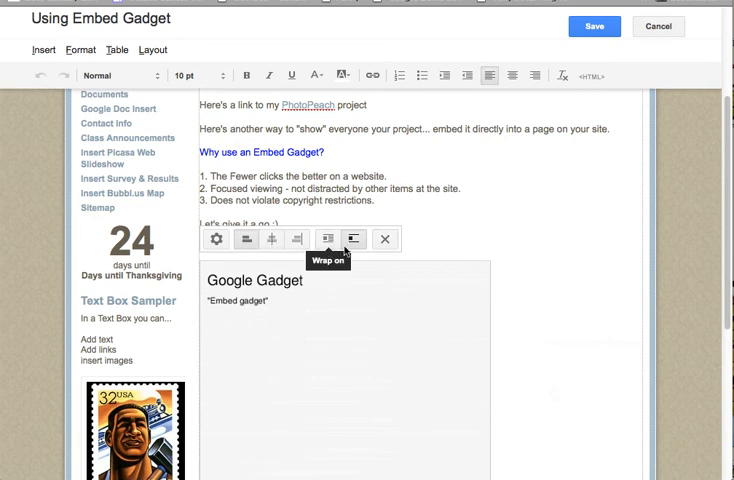
pyautogui.click(216, 240)
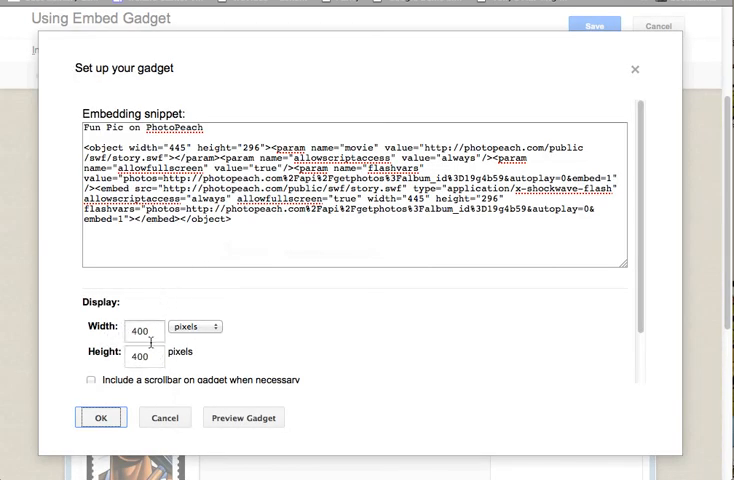
pyautogui.click(140, 326)
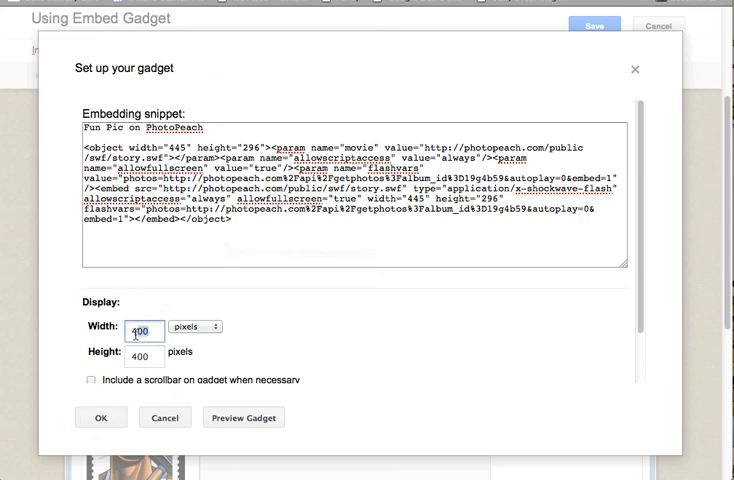
pyautogui.write('45')
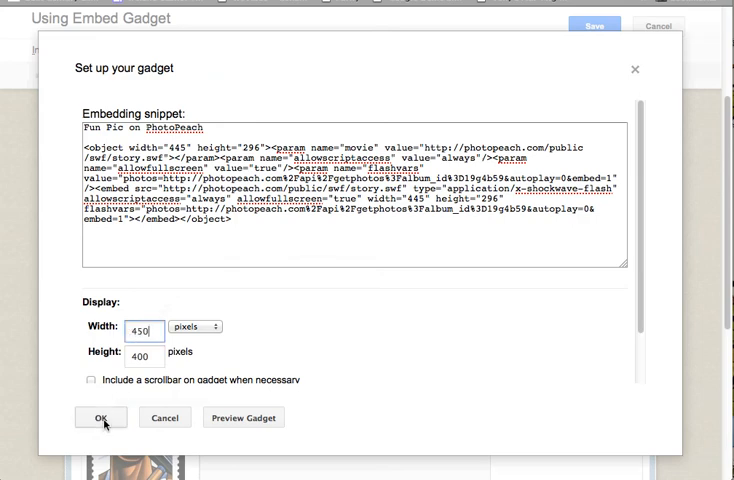
pyautogui.click(100, 416)
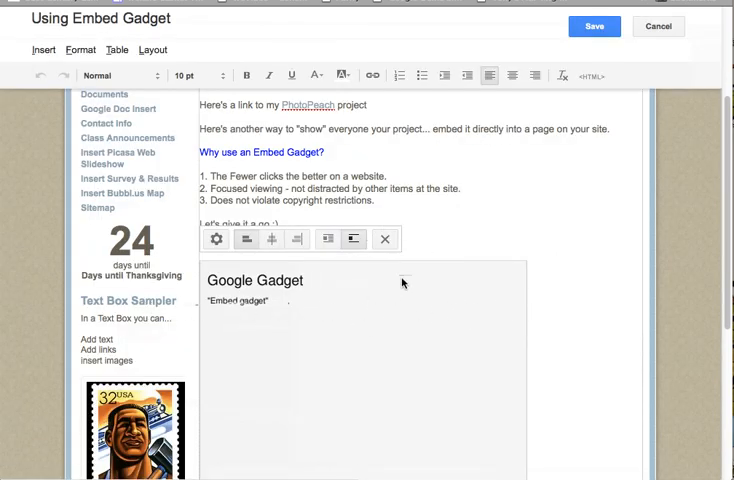
pyautogui.moveTo(594, 26)
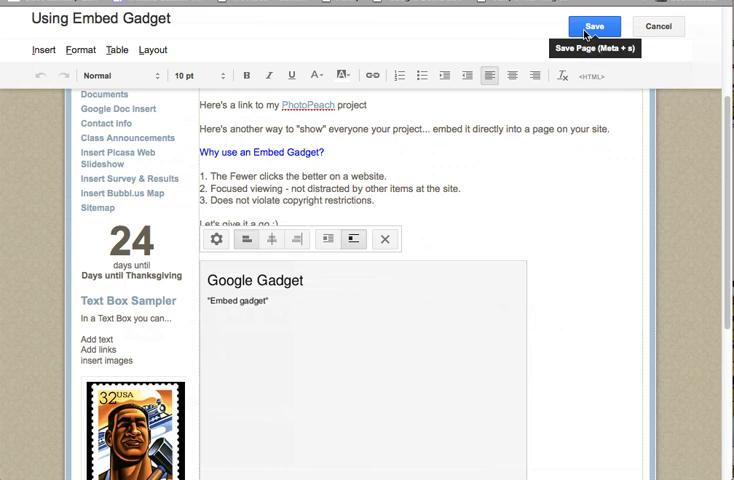
# Save the page again and review the wider Fun Pic slideshow gadget
pyautogui.click(592, 26)
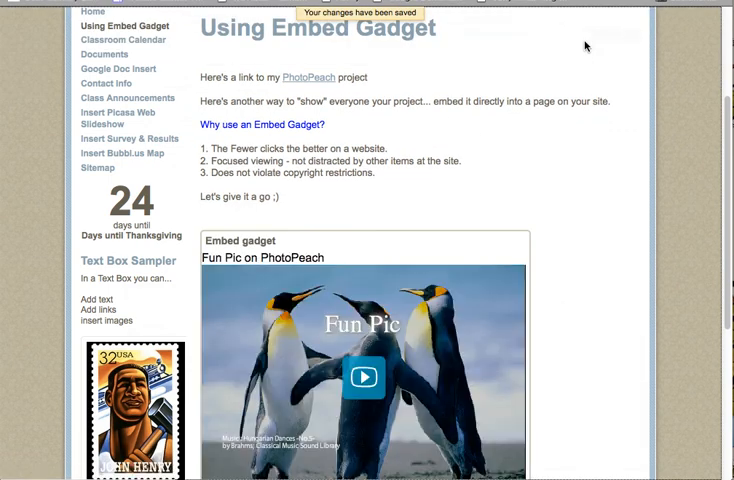
pyautogui.scroll(-3)
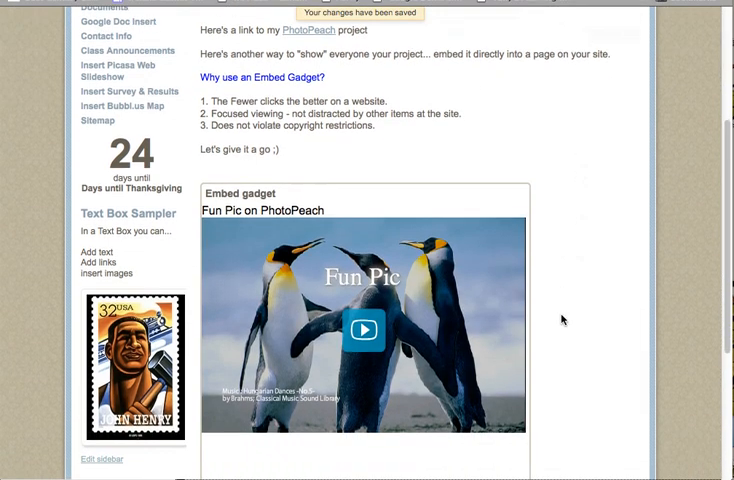
pyautogui.scroll(-3)
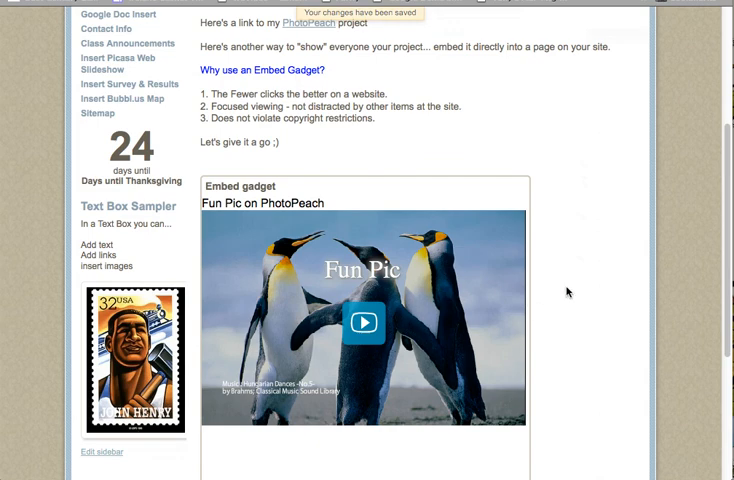
pyautogui.scroll(3)
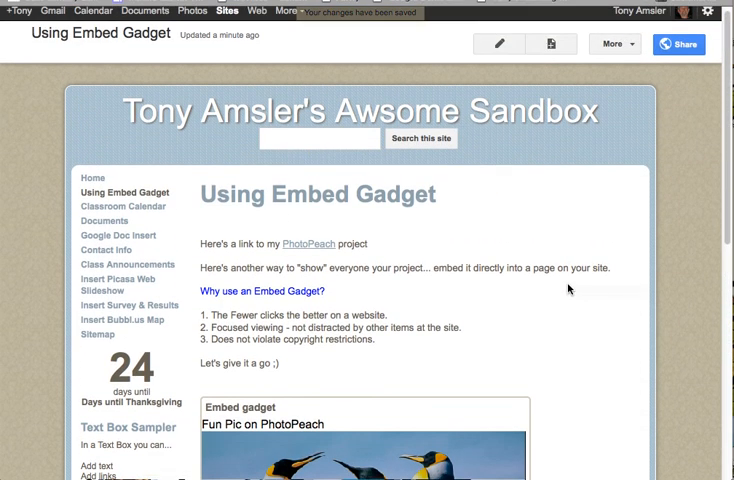